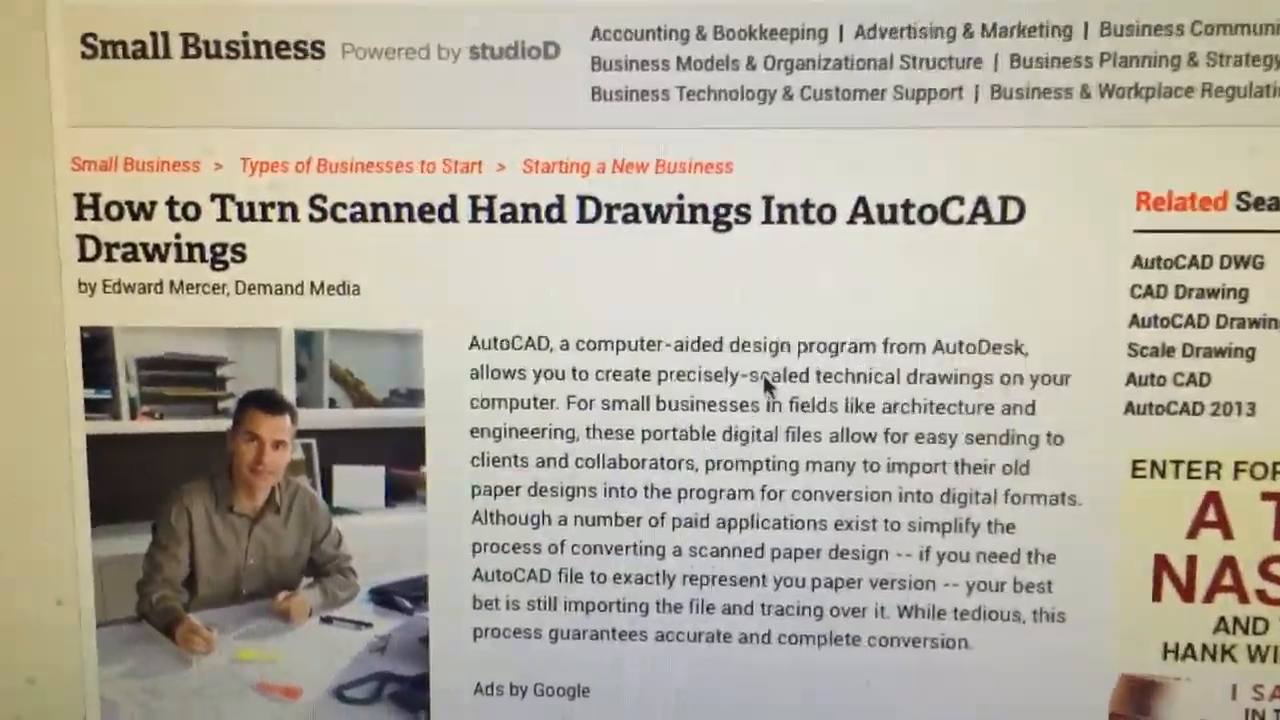
{"action": "scroll", "scroll_direction": "down", "scroll_amount": 3}
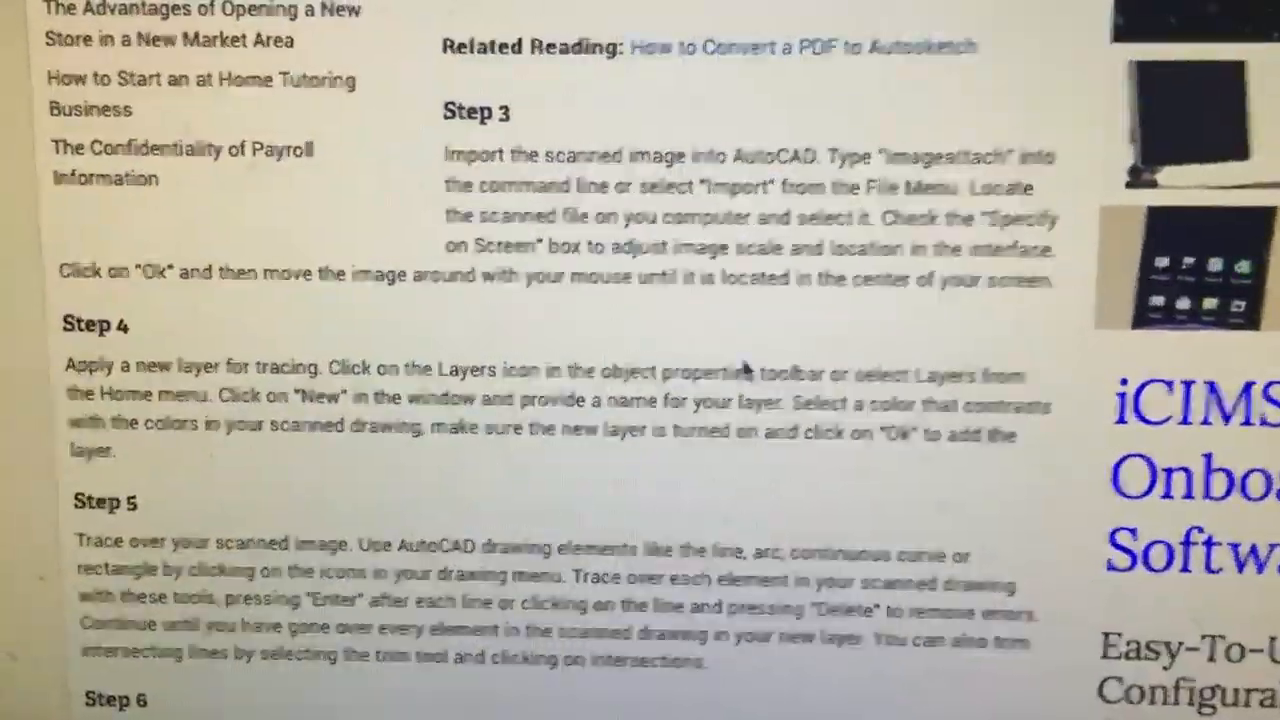